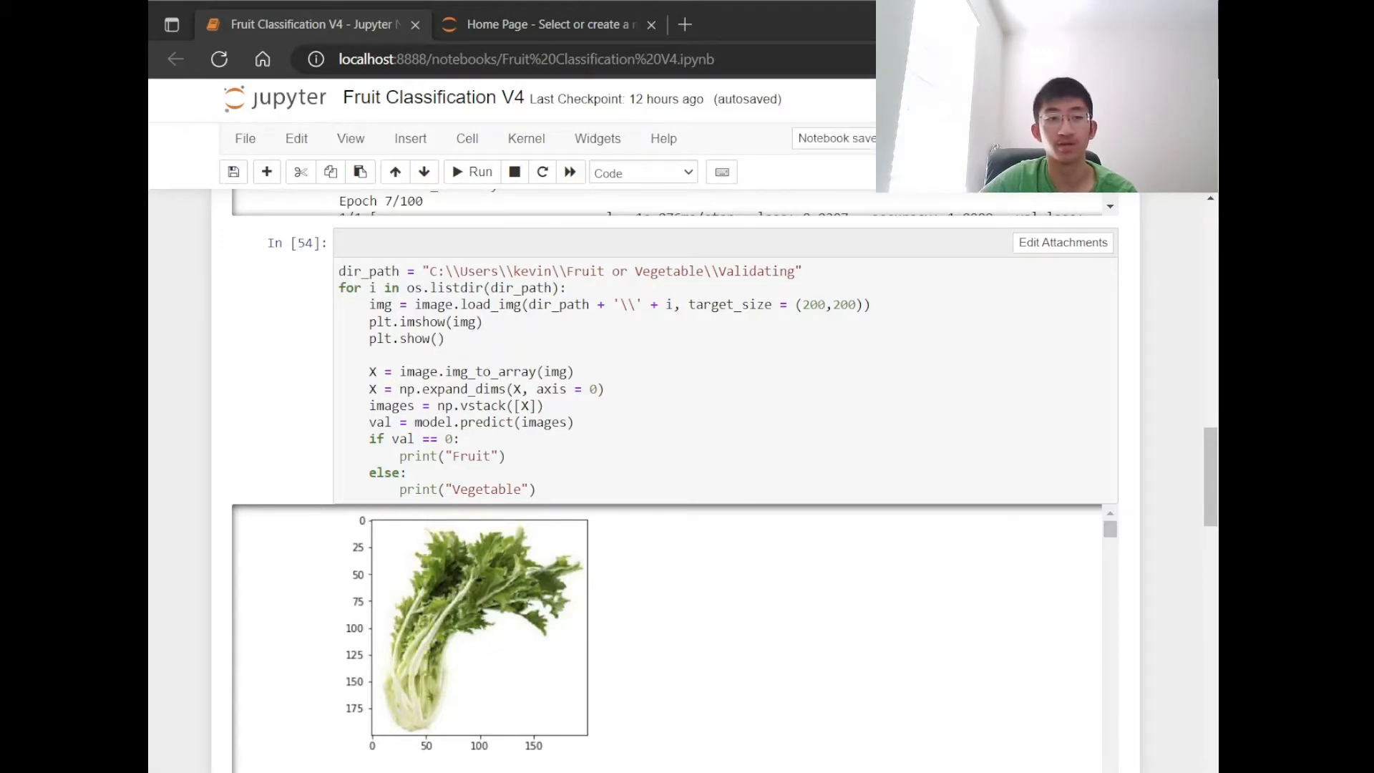
scroll(down, 3)
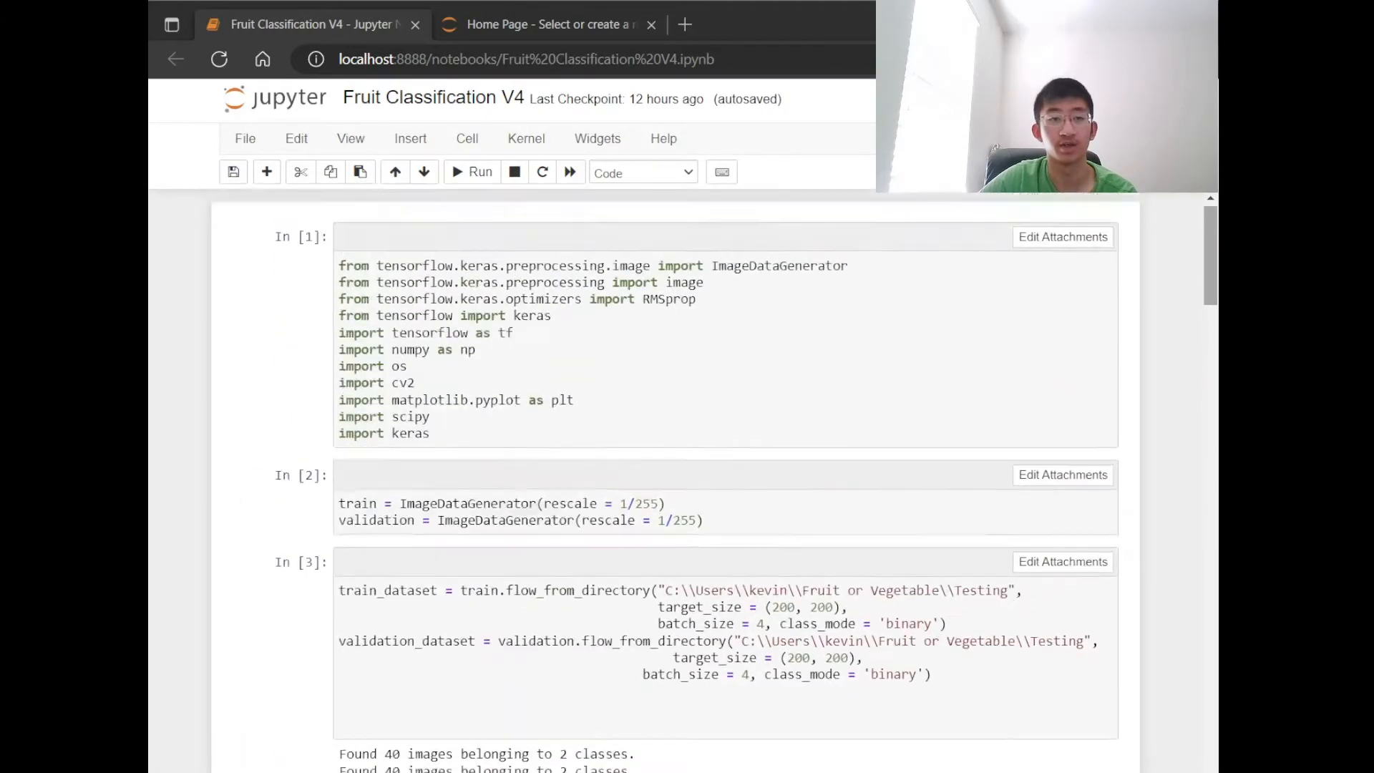
scroll(down, 3)
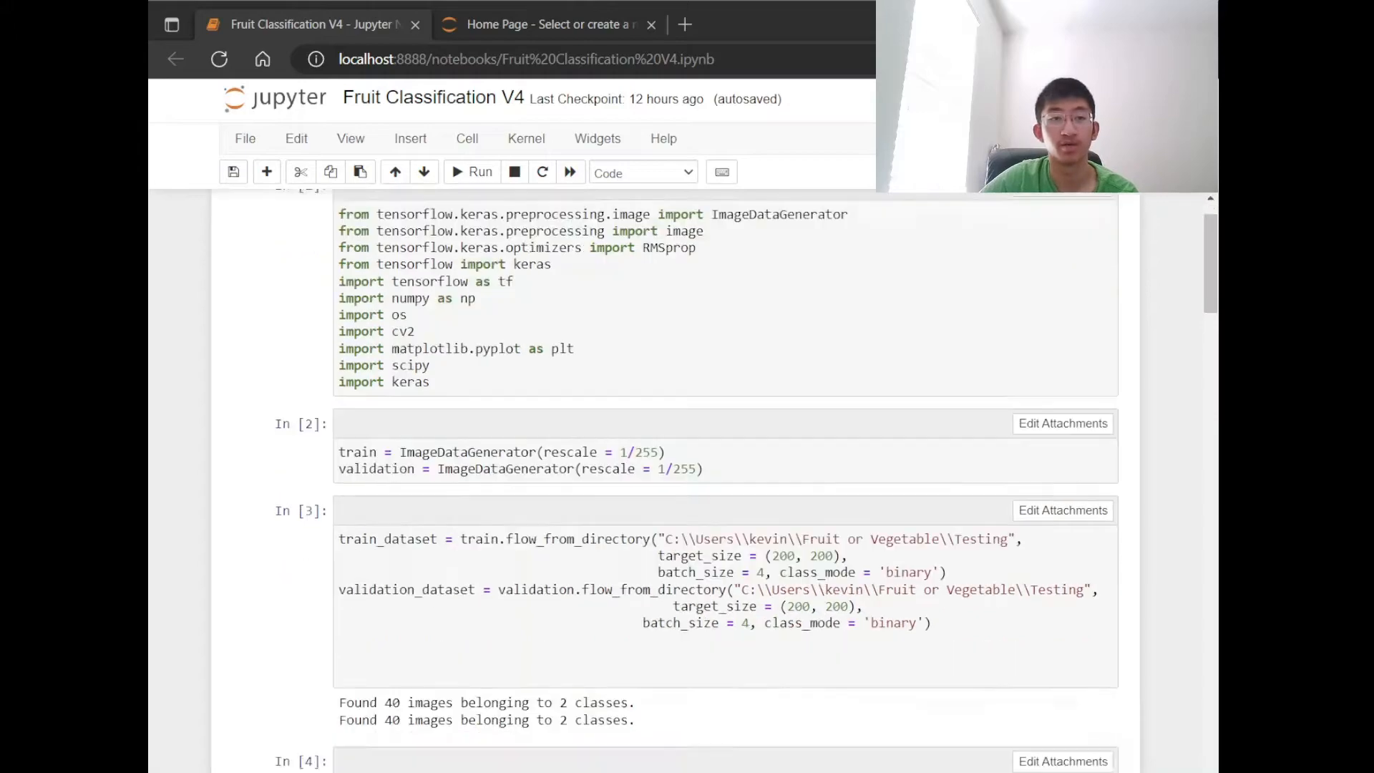
scroll(down, 3)
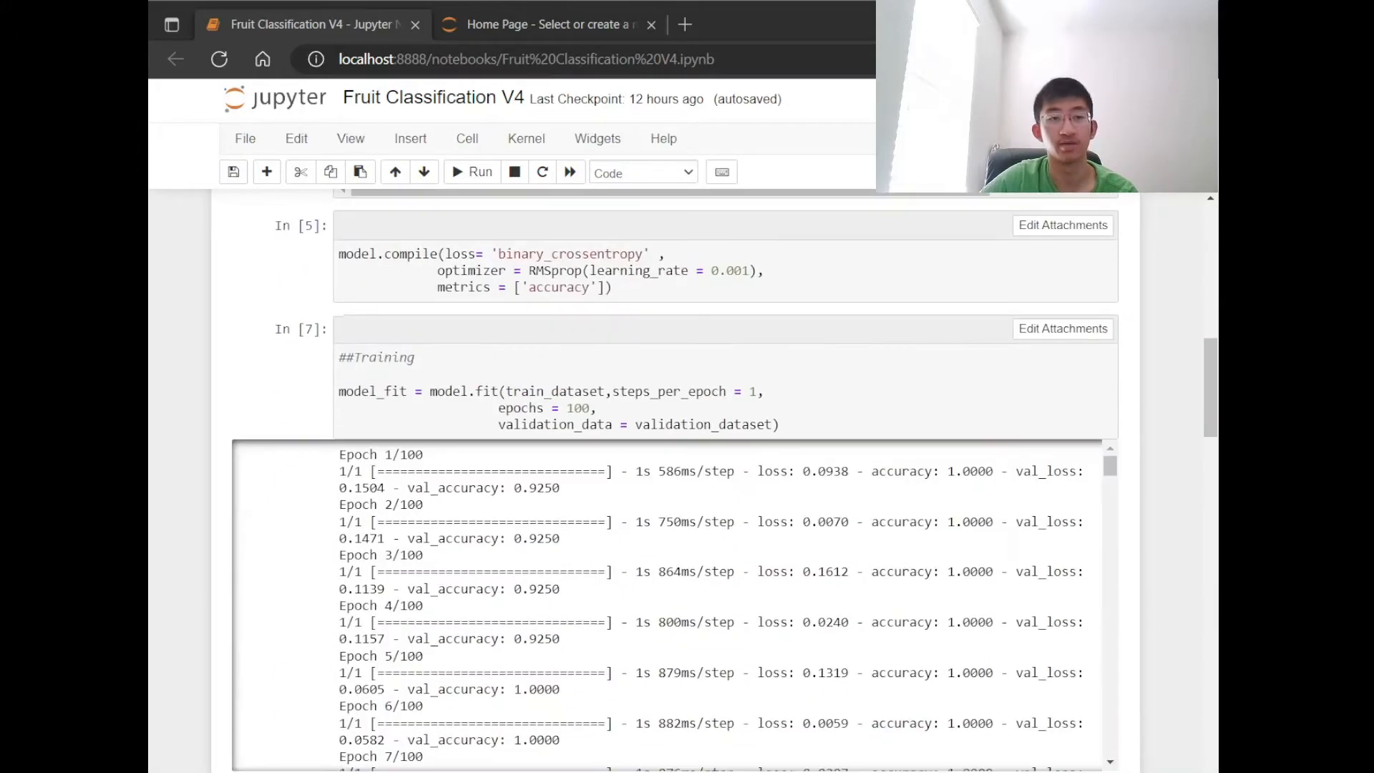
scroll(down, 3)
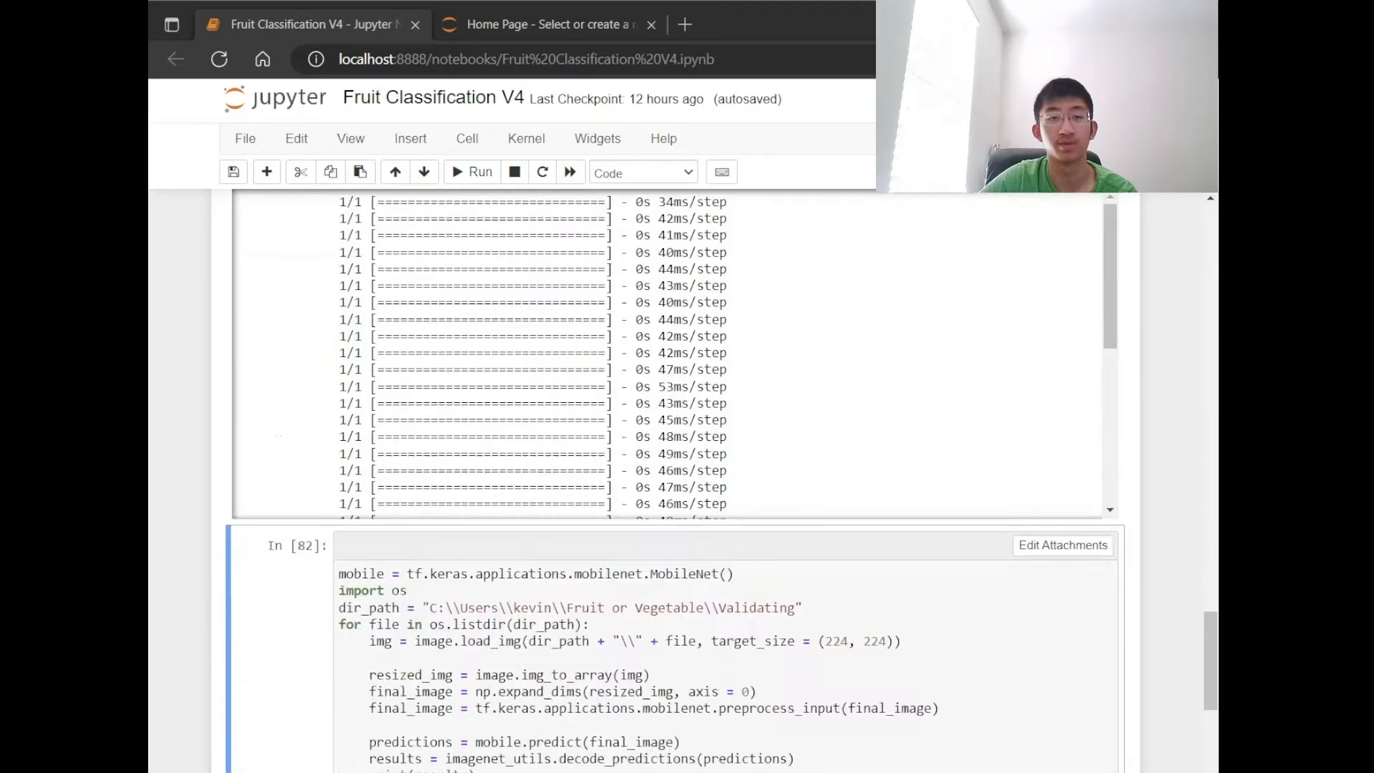
scroll(down, 3)
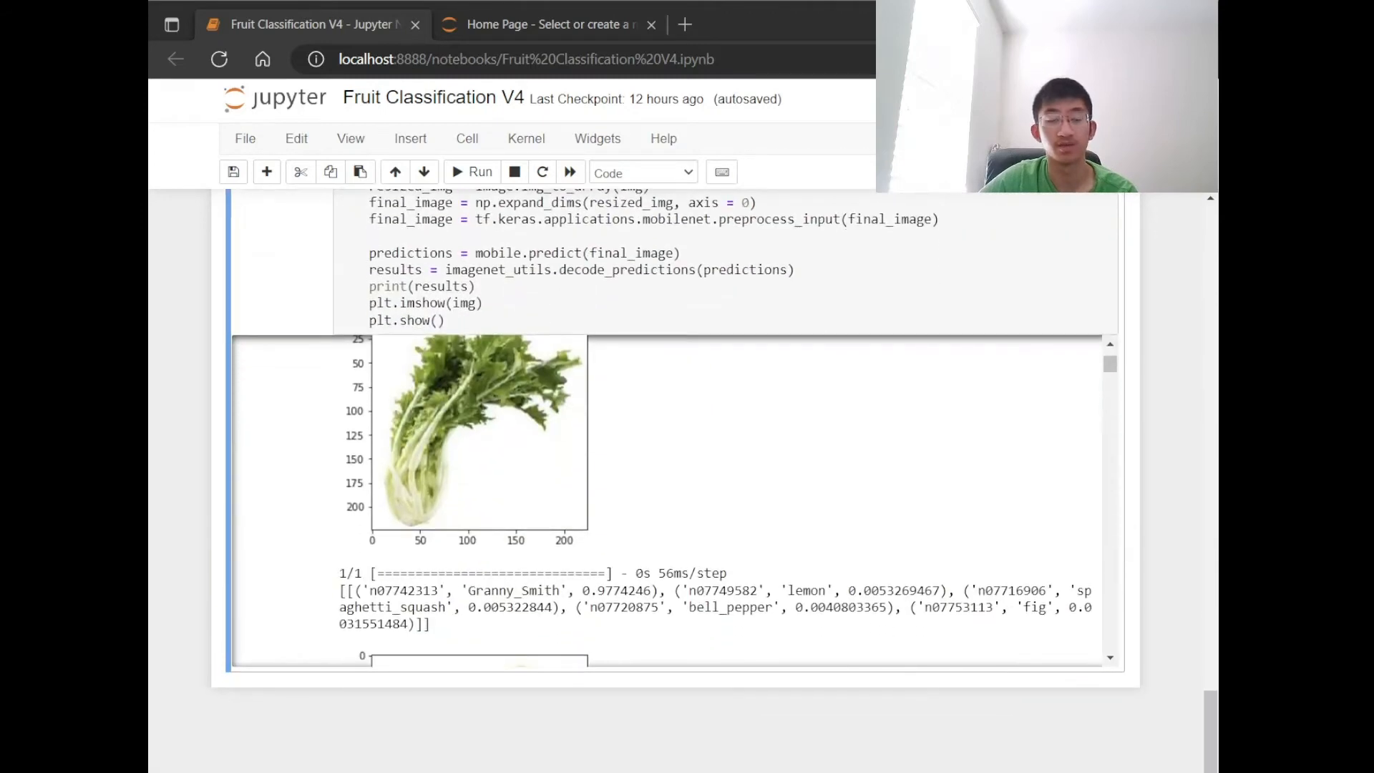